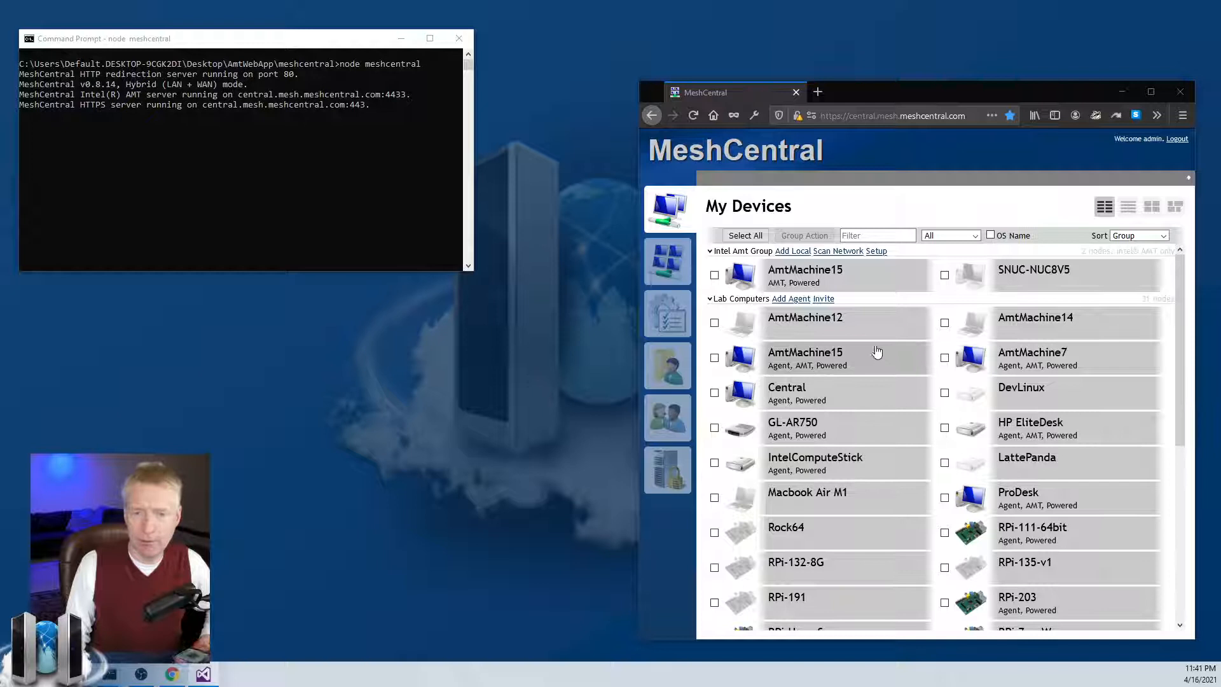
{"action": "mouse_move", "coordinate": [791, 299]}
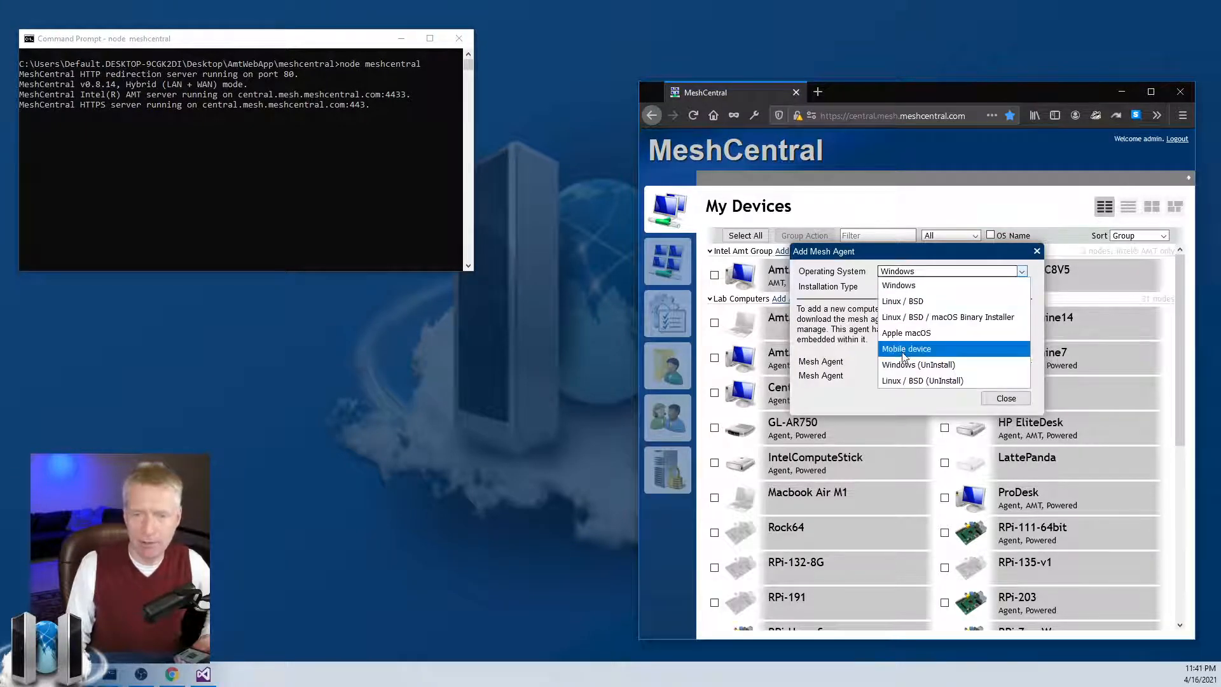
Step: View the mobile agent pairing code, then dismiss the pairing details
{"action": "left_click", "coordinate": [906, 347]}
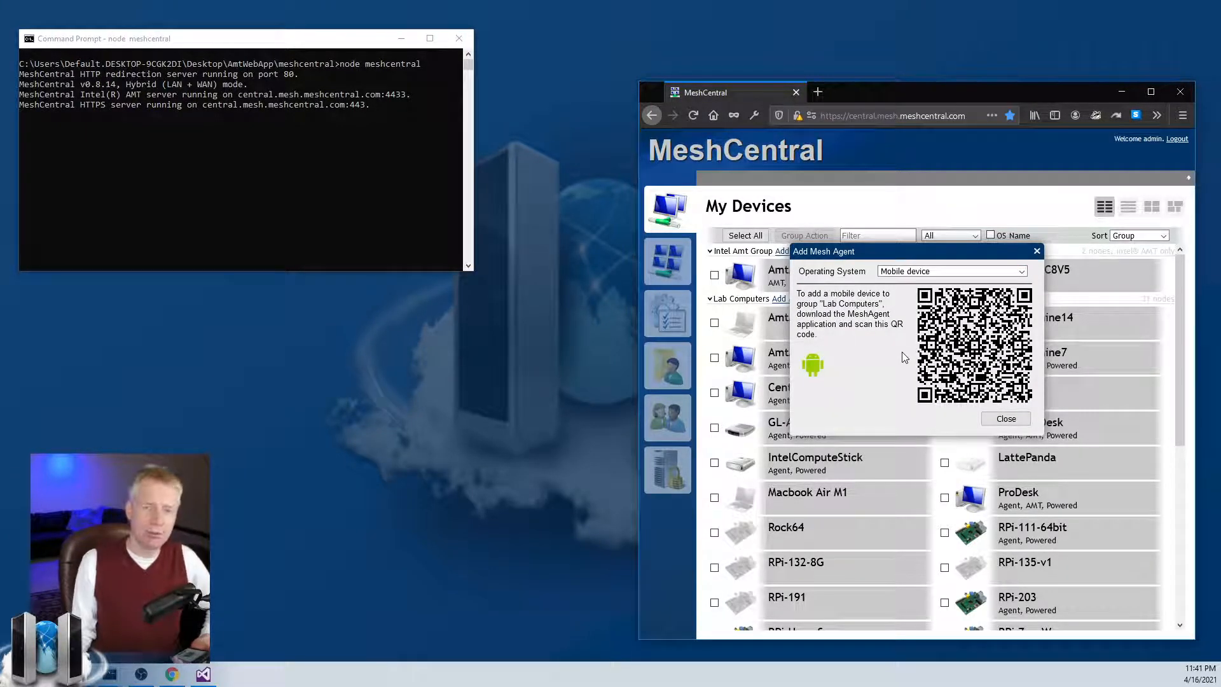
{"action": "mouse_move", "coordinate": [992, 344]}
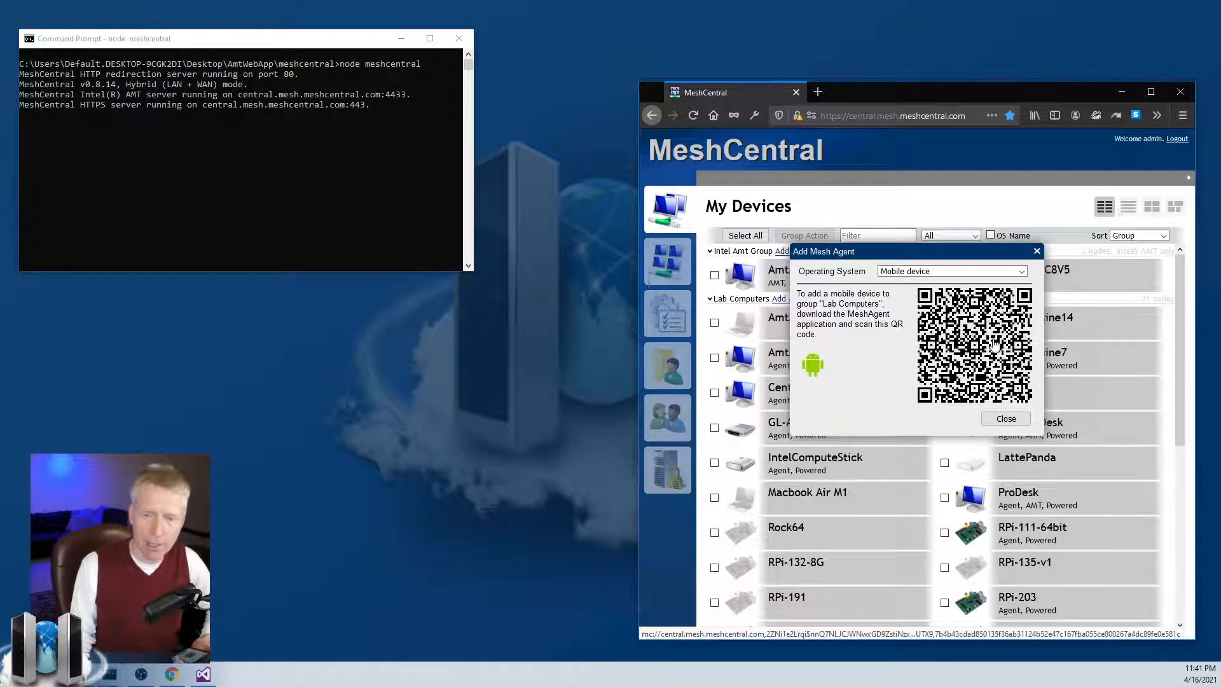
{"action": "left_click", "coordinate": [1005, 419]}
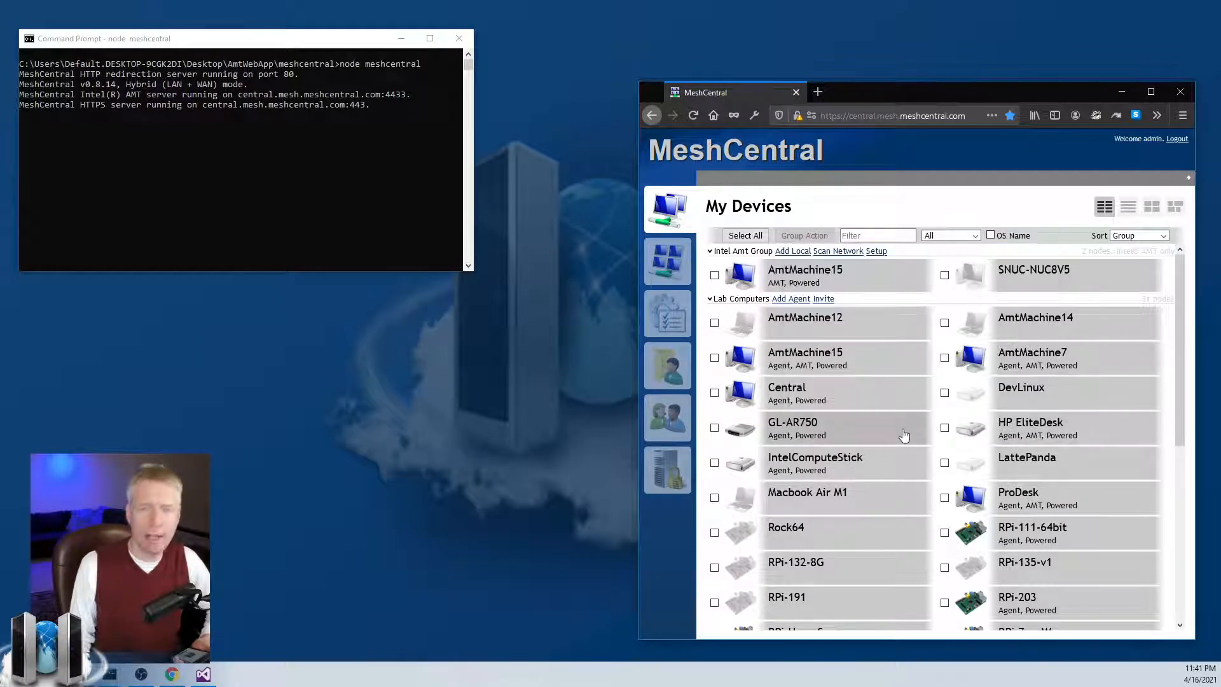
Step: Connect a remote desktop session to Ylian's Phone from the device list
{"action": "scroll", "scroll_direction": "down", "scroll_amount": 3}
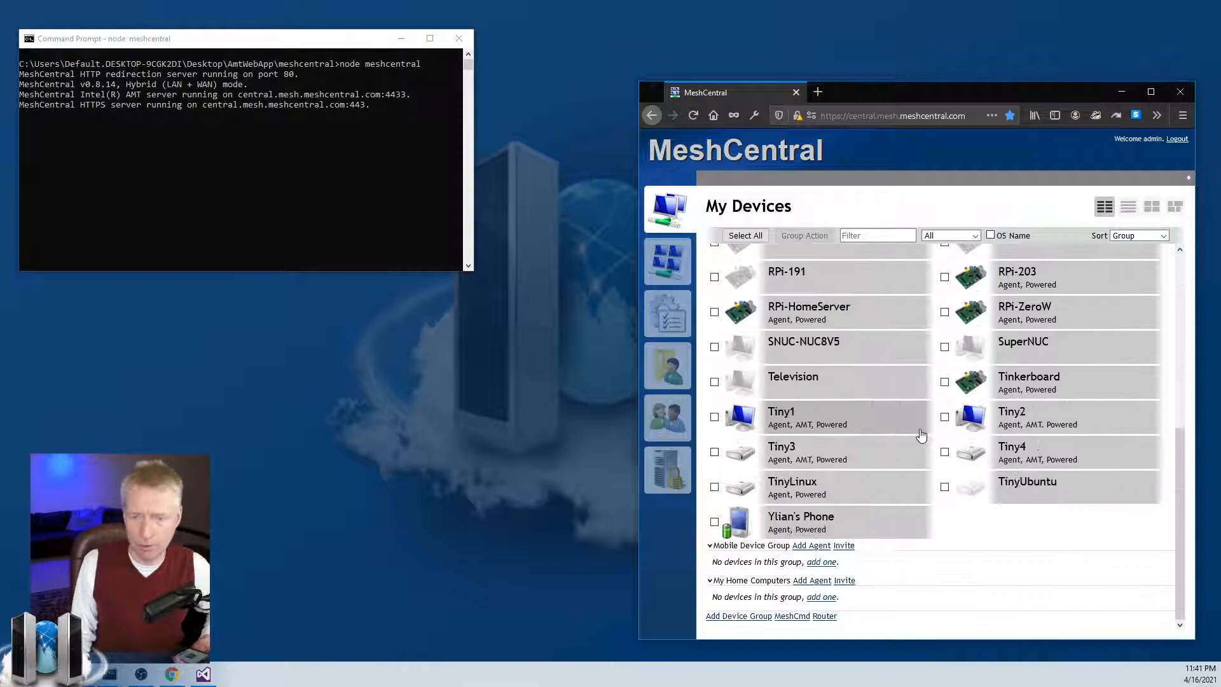
{"action": "mouse_move", "coordinate": [842, 535]}
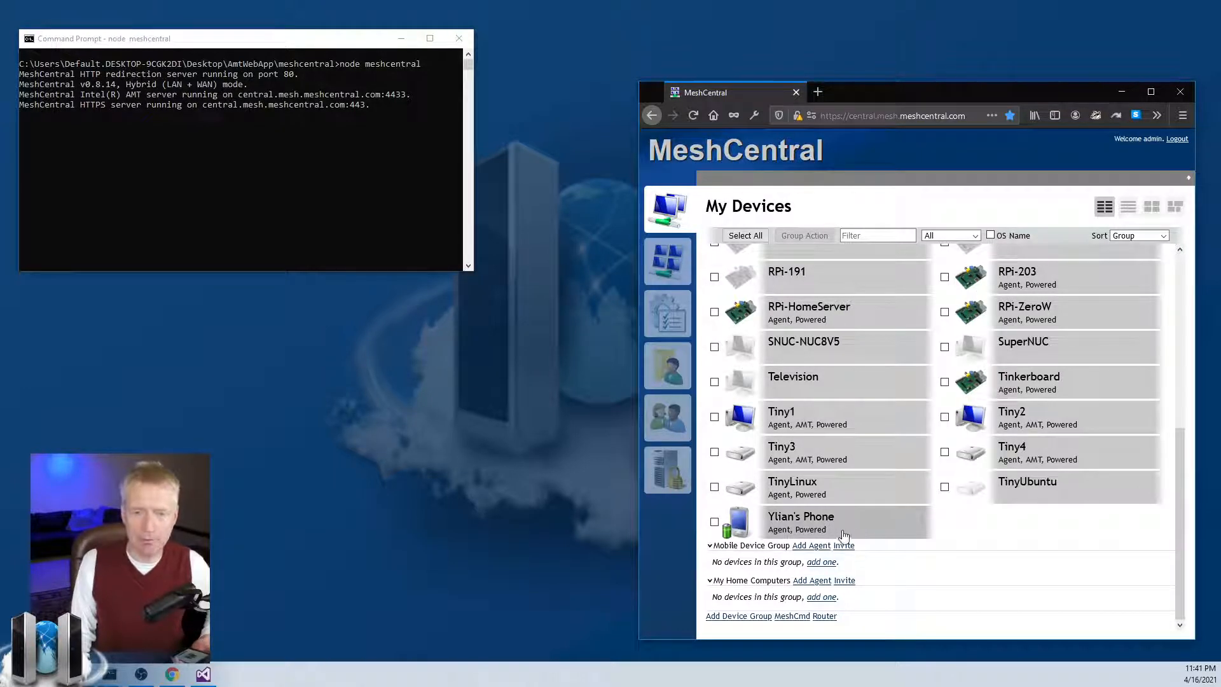
{"action": "left_click", "coordinate": [800, 516]}
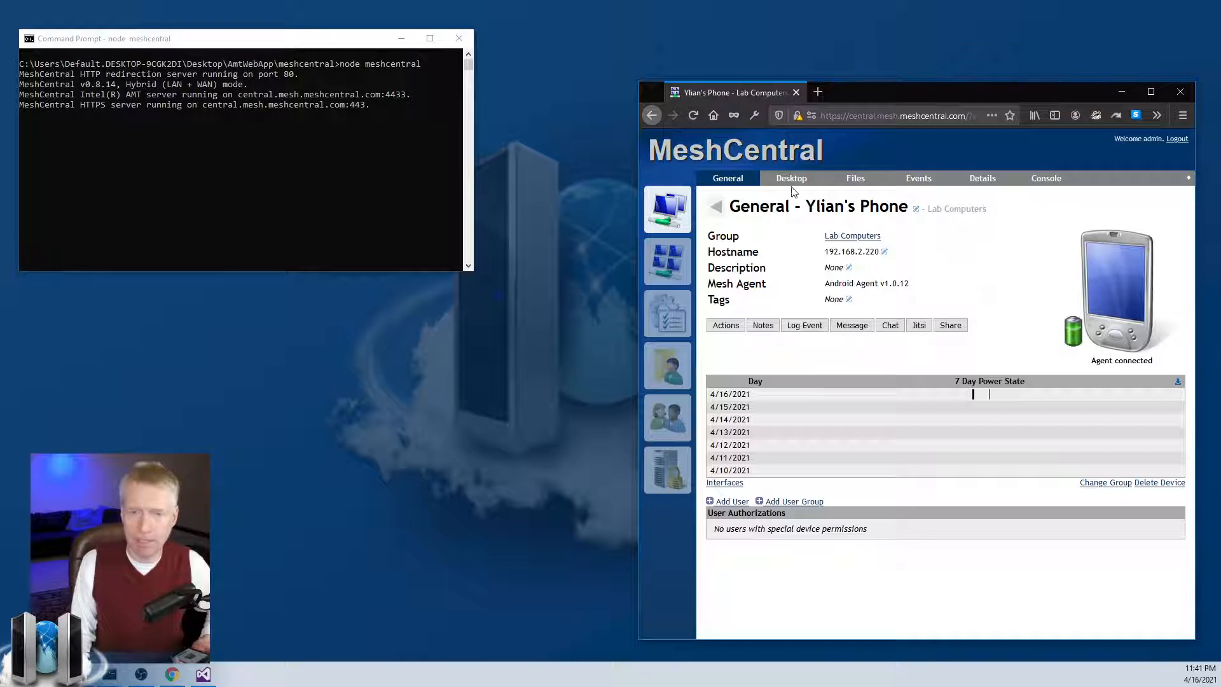
{"action": "left_click", "coordinate": [791, 177]}
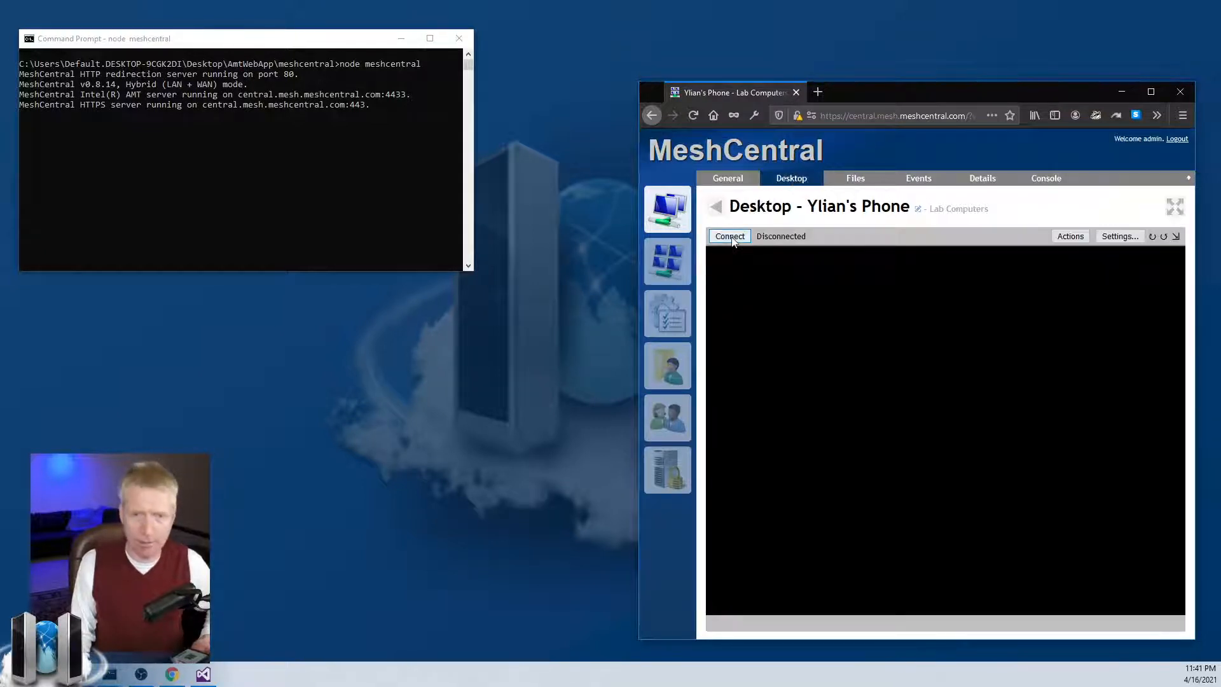
{"action": "left_click", "coordinate": [729, 236]}
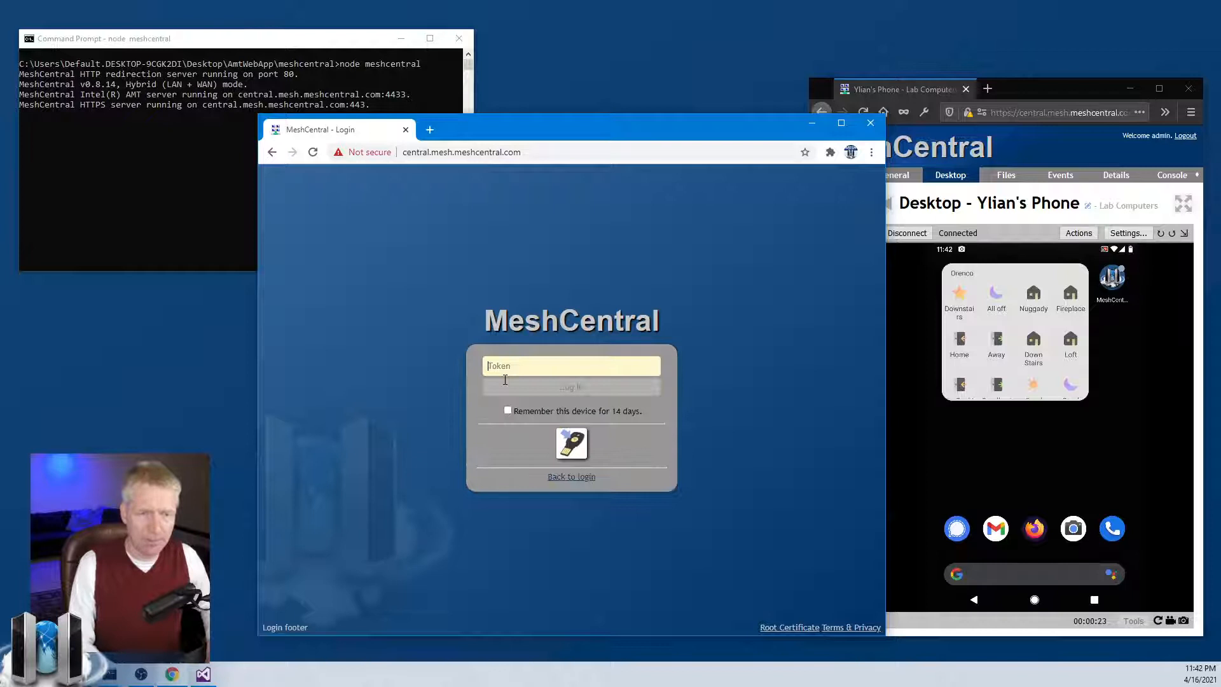
{"action": "mouse_move", "coordinate": [572, 444]}
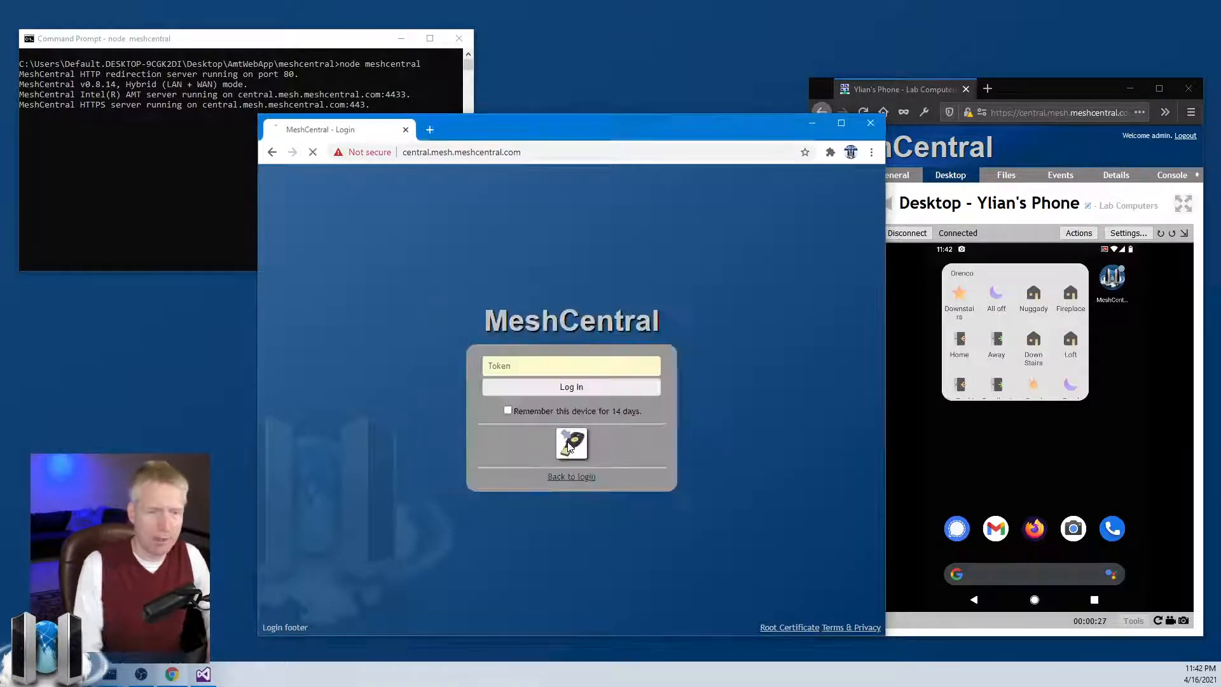
Step: Finish the second-factor sign-in in the second browser, landing on My Account
{"action": "left_click", "coordinate": [571, 388]}
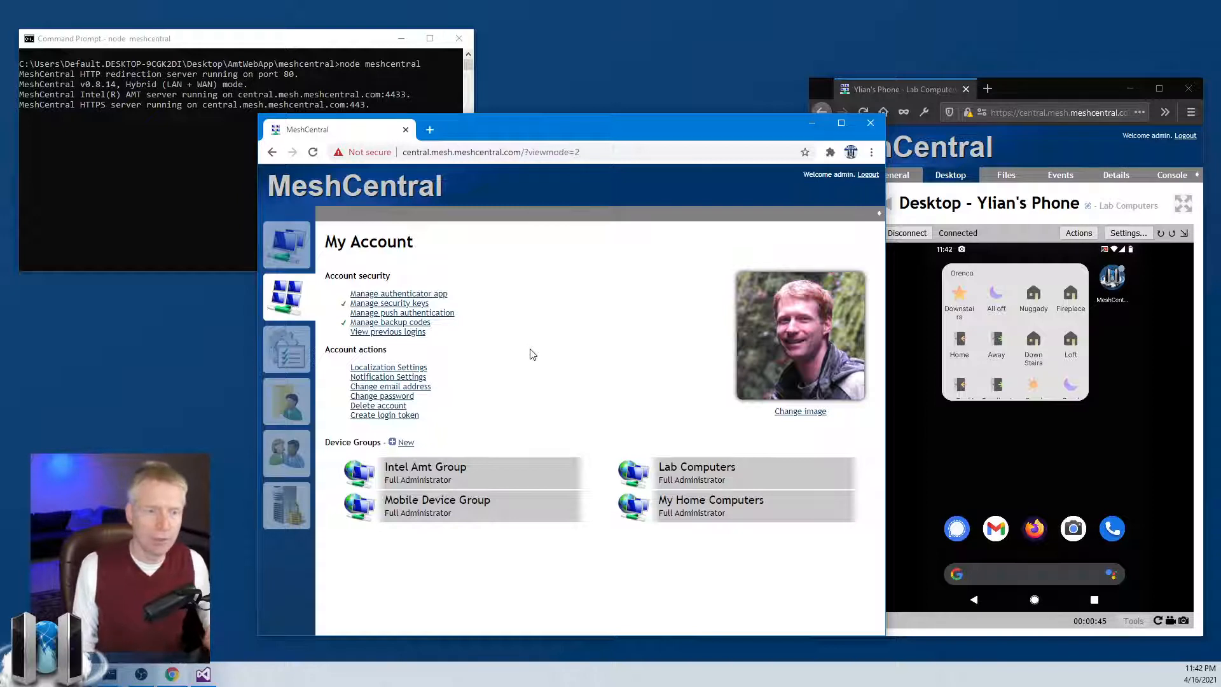
{"action": "mouse_move", "coordinate": [389, 304]}
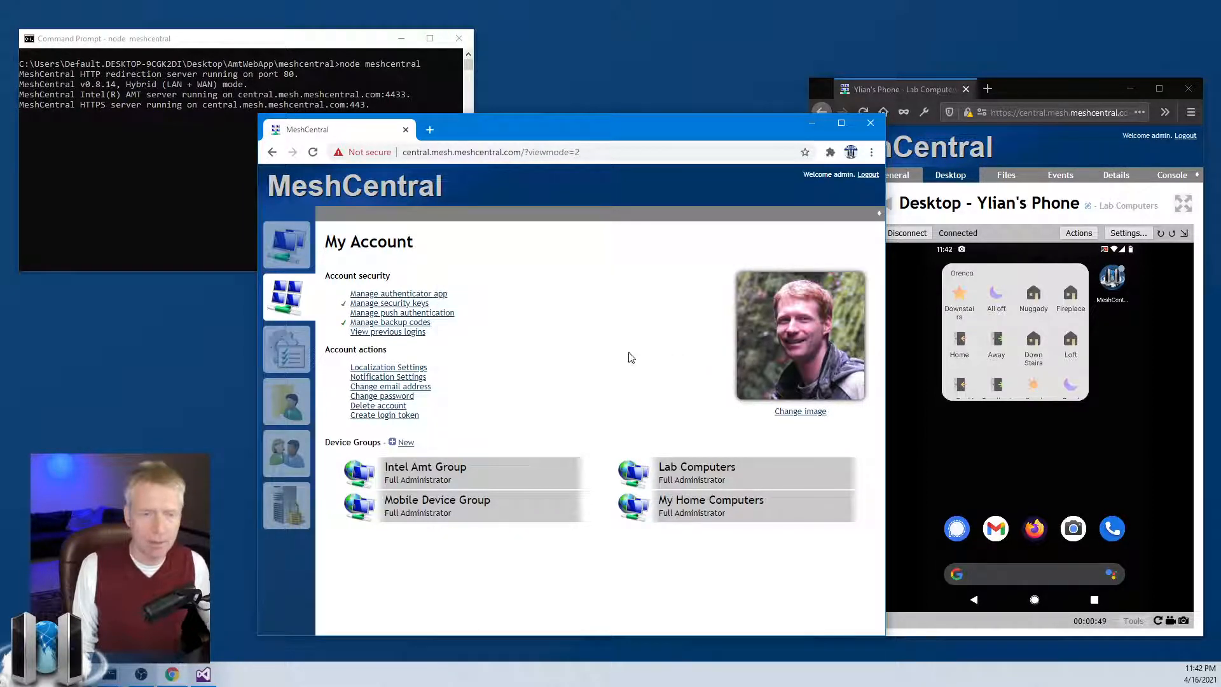
Step: View the account's backup codes, then start push authentication setup with Ylian's Phone offered
{"action": "left_click", "coordinate": [390, 322]}
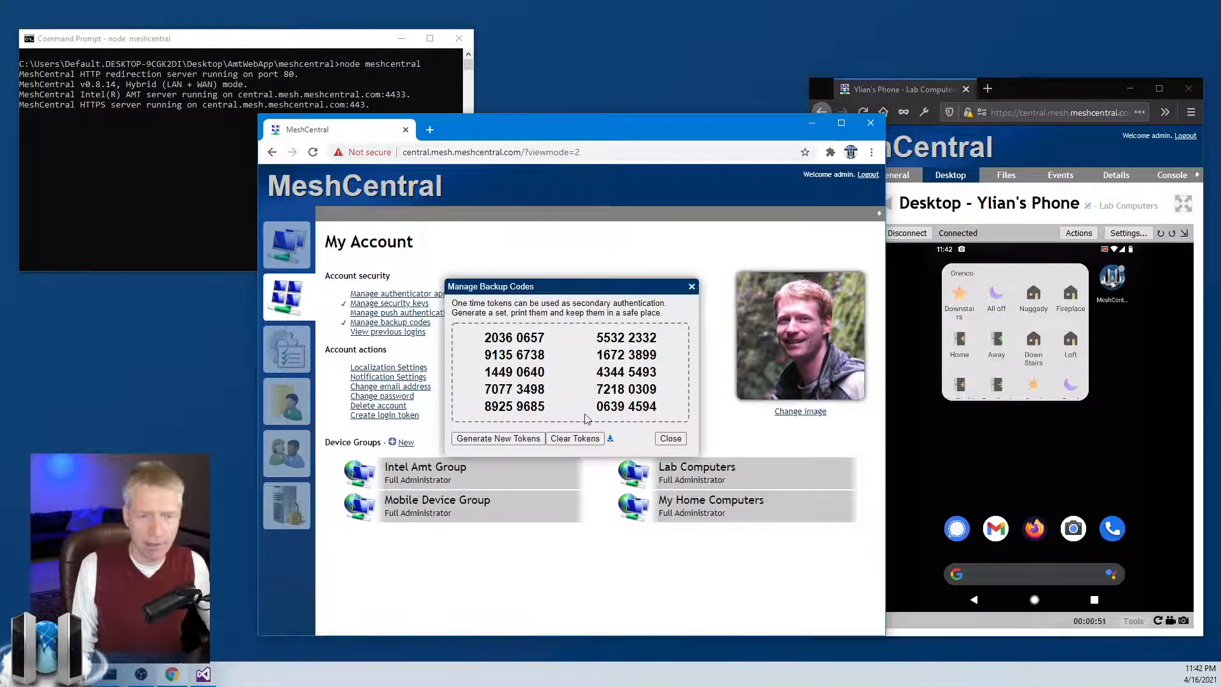
{"action": "left_click", "coordinate": [669, 437]}
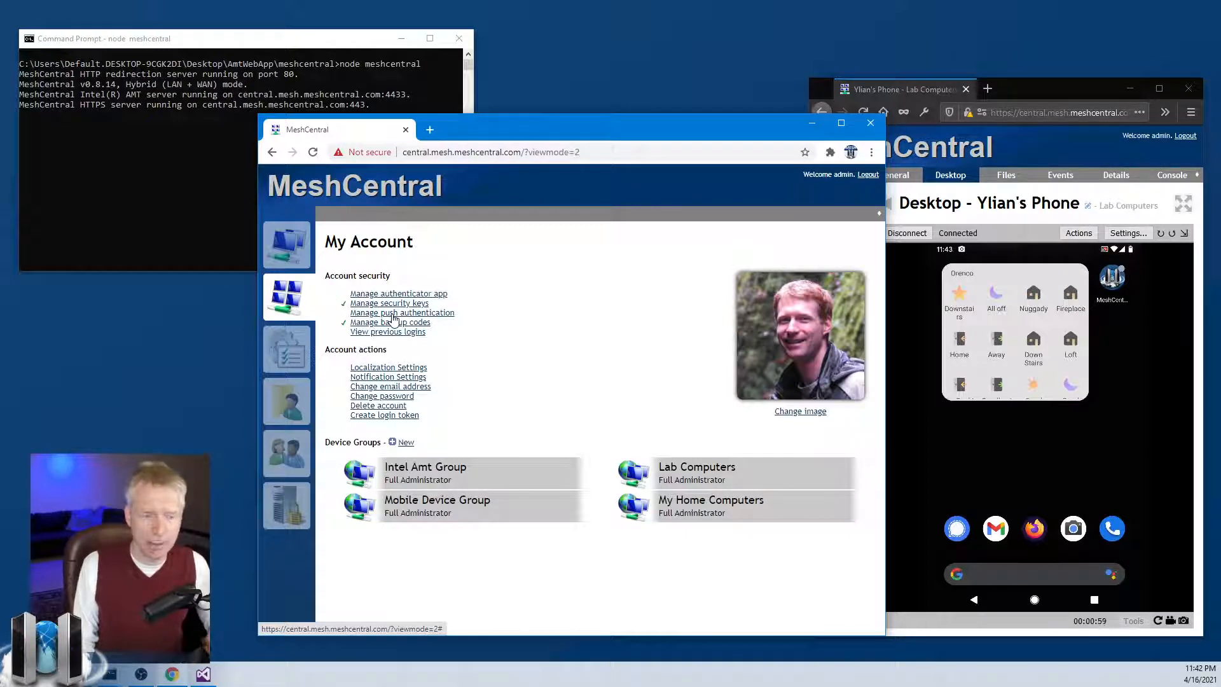
{"action": "left_click", "coordinate": [402, 313]}
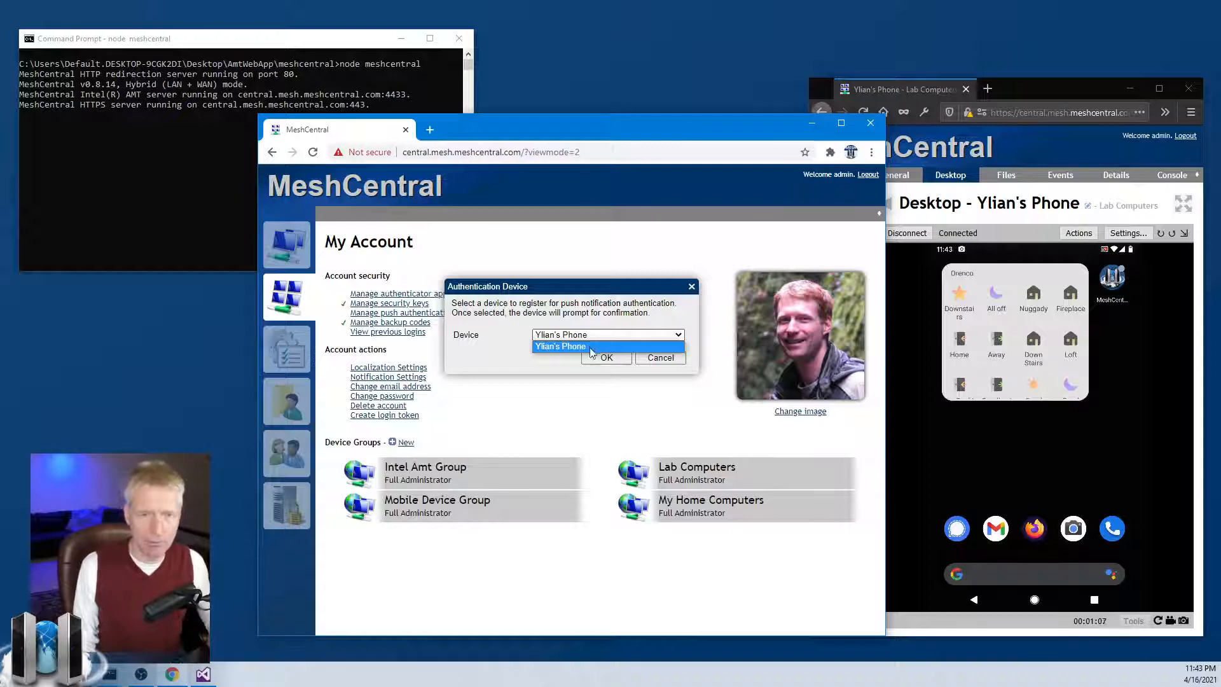
Step: Choose Ylian's Phone as the push authentication device and send it the registration prompt
{"action": "left_click", "coordinate": [559, 345]}
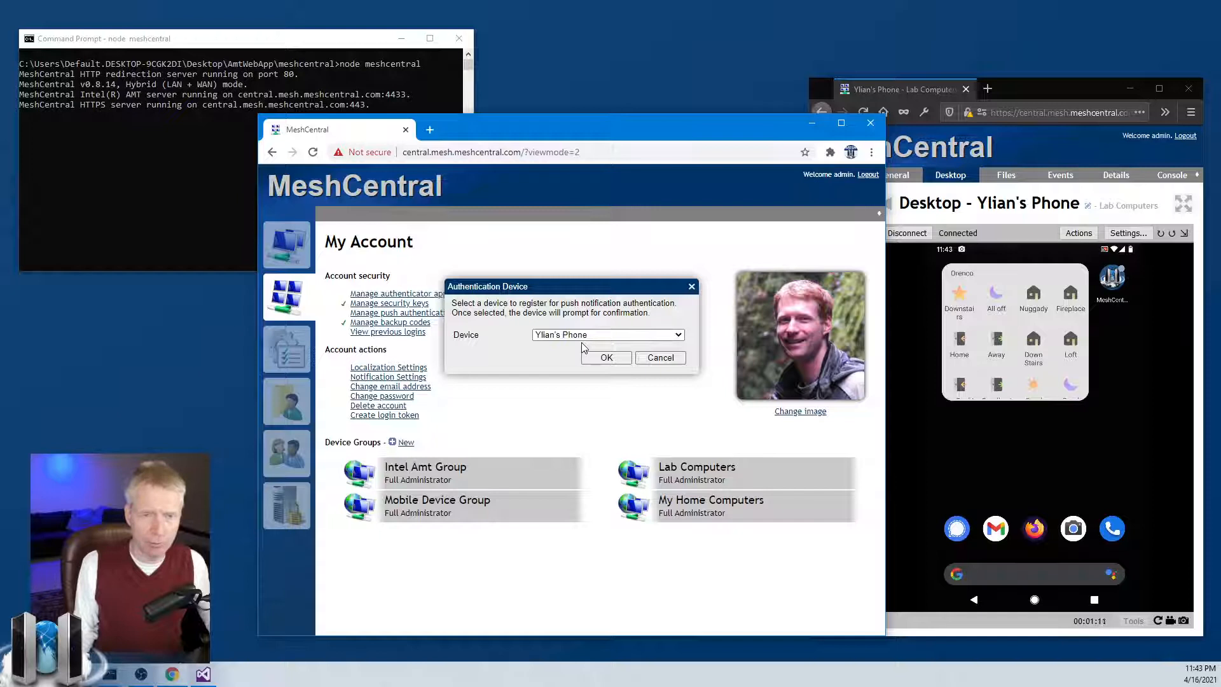
{"action": "left_click", "coordinate": [607, 357]}
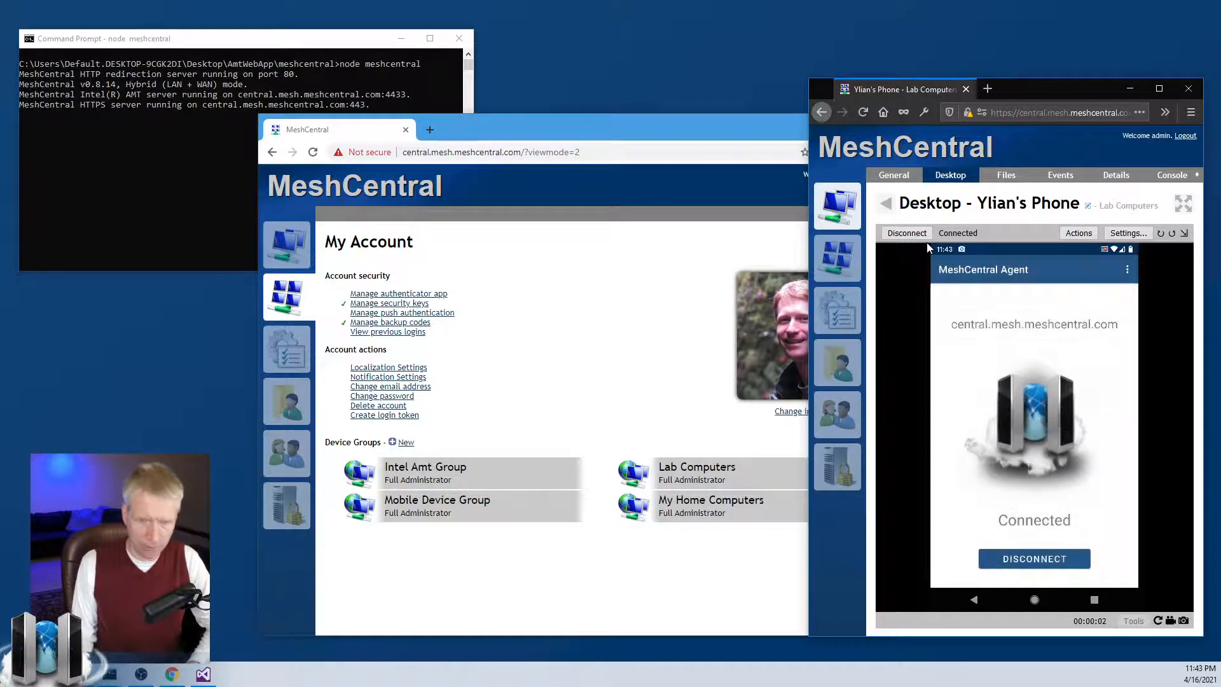
{"action": "left_click", "coordinate": [402, 312]}
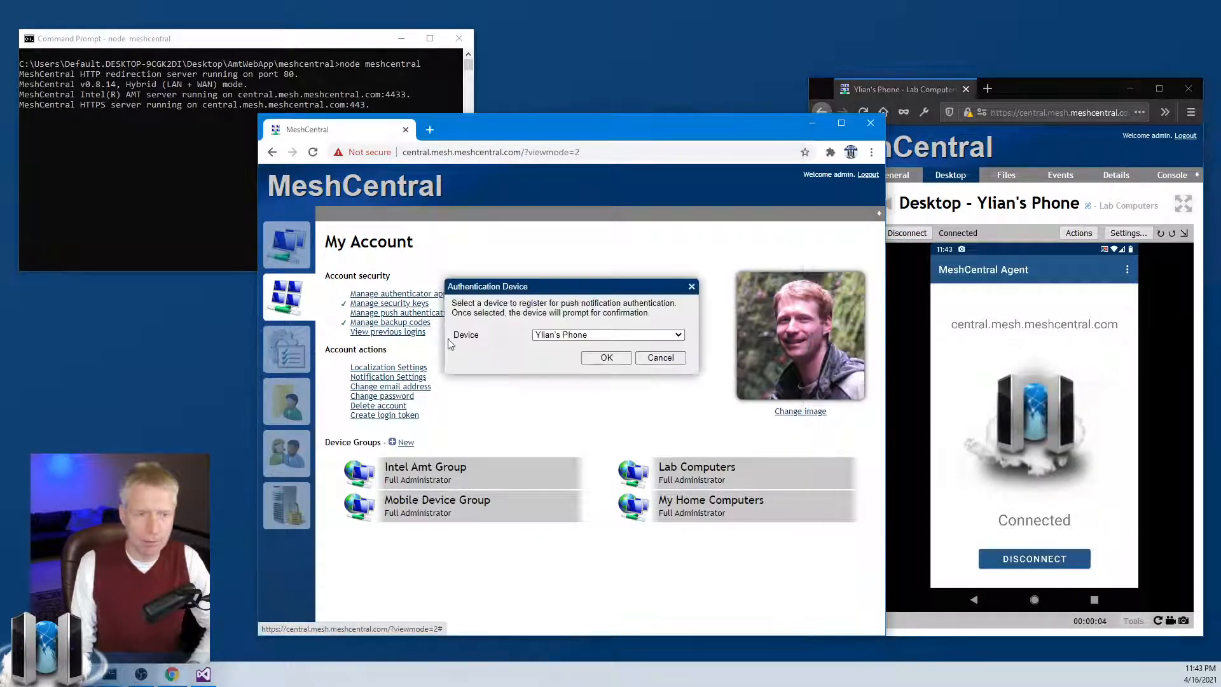
{"action": "left_click", "coordinate": [658, 358]}
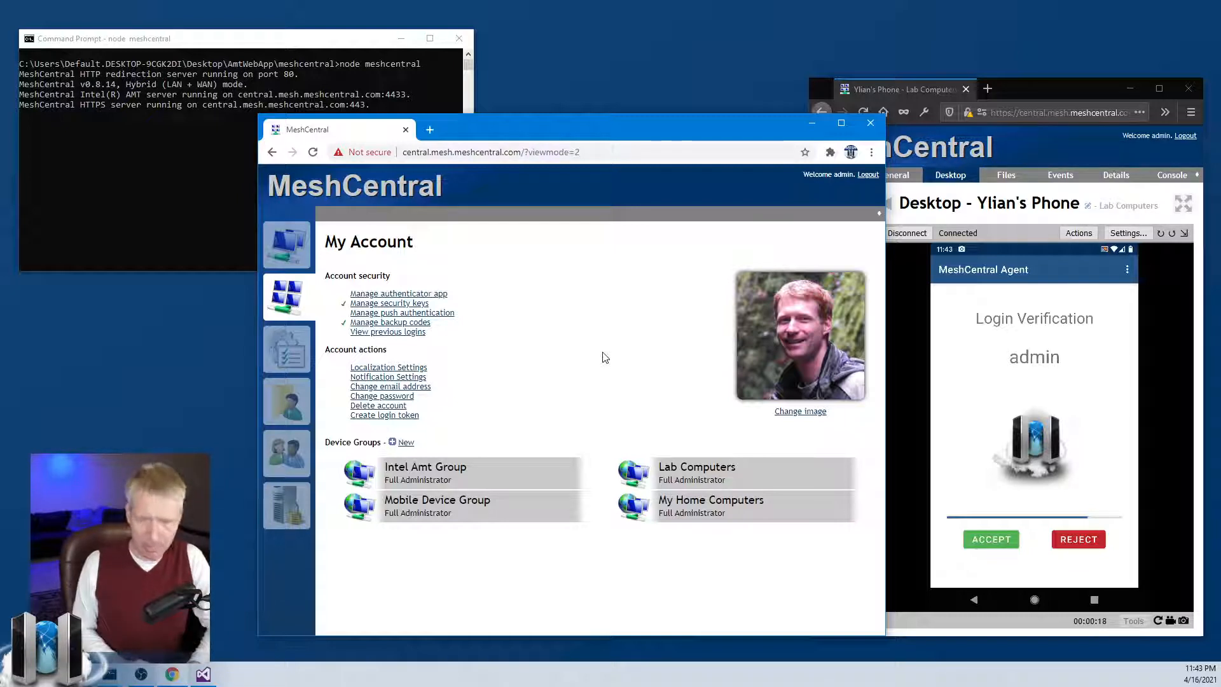
Step: Accept the login verification on Ylian's Phone to register push authentication
{"action": "left_click", "coordinate": [991, 538]}
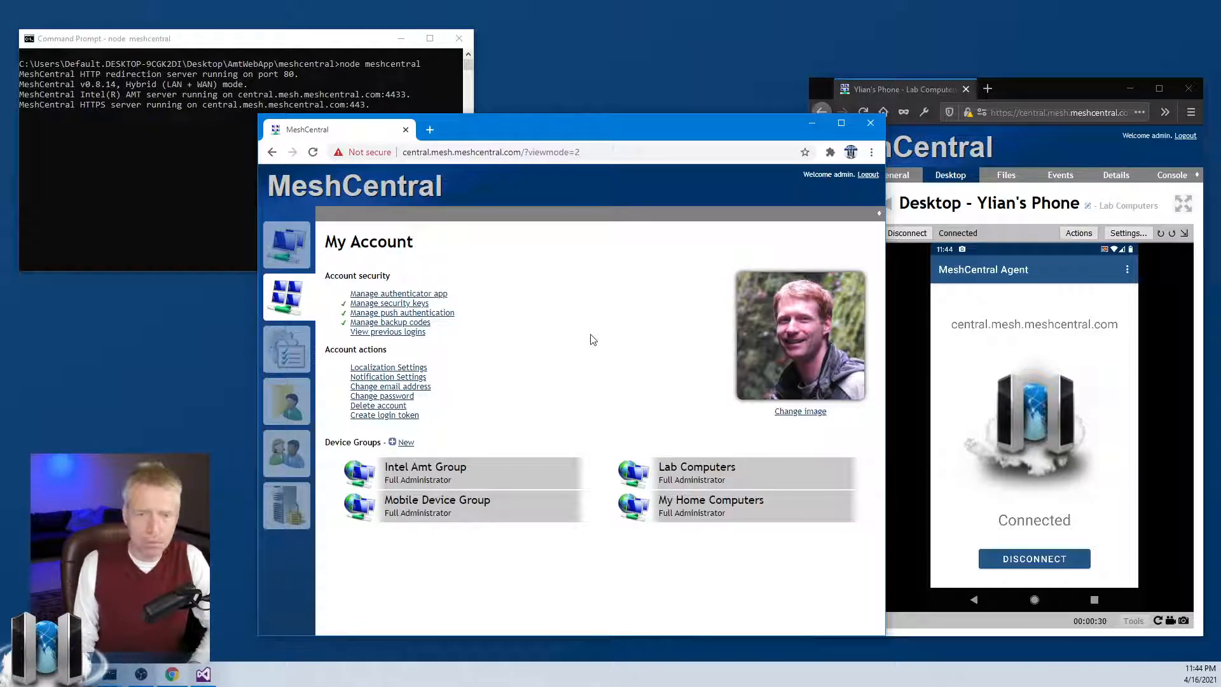
Step: Log out, log back in as admin, and send a push login request (code 521009) to the phone
{"action": "left_click", "coordinate": [868, 174]}
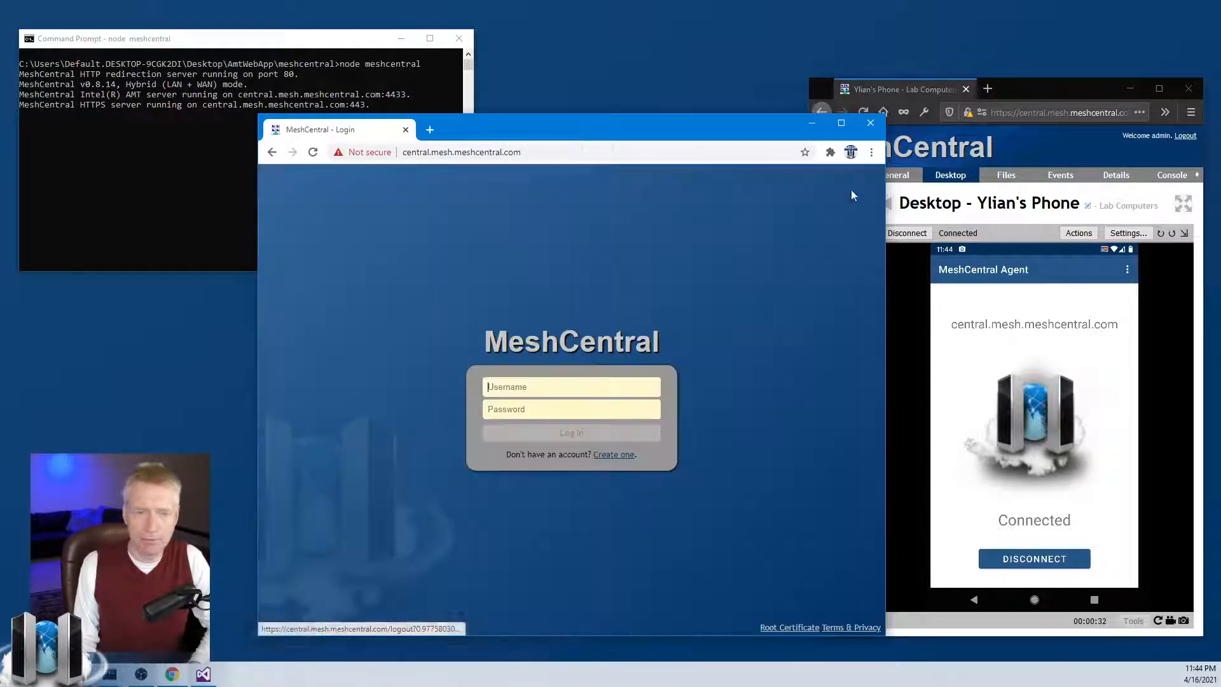
{"action": "left_click", "coordinate": [571, 386]}
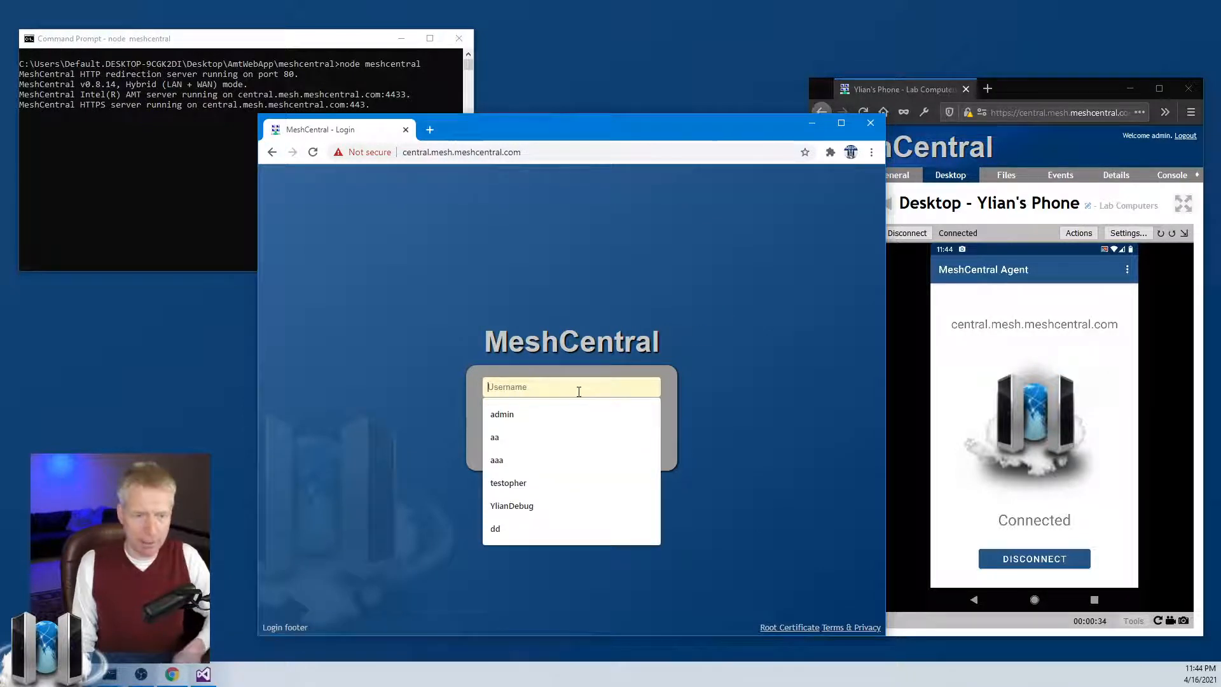
{"action": "left_click", "coordinate": [502, 414]}
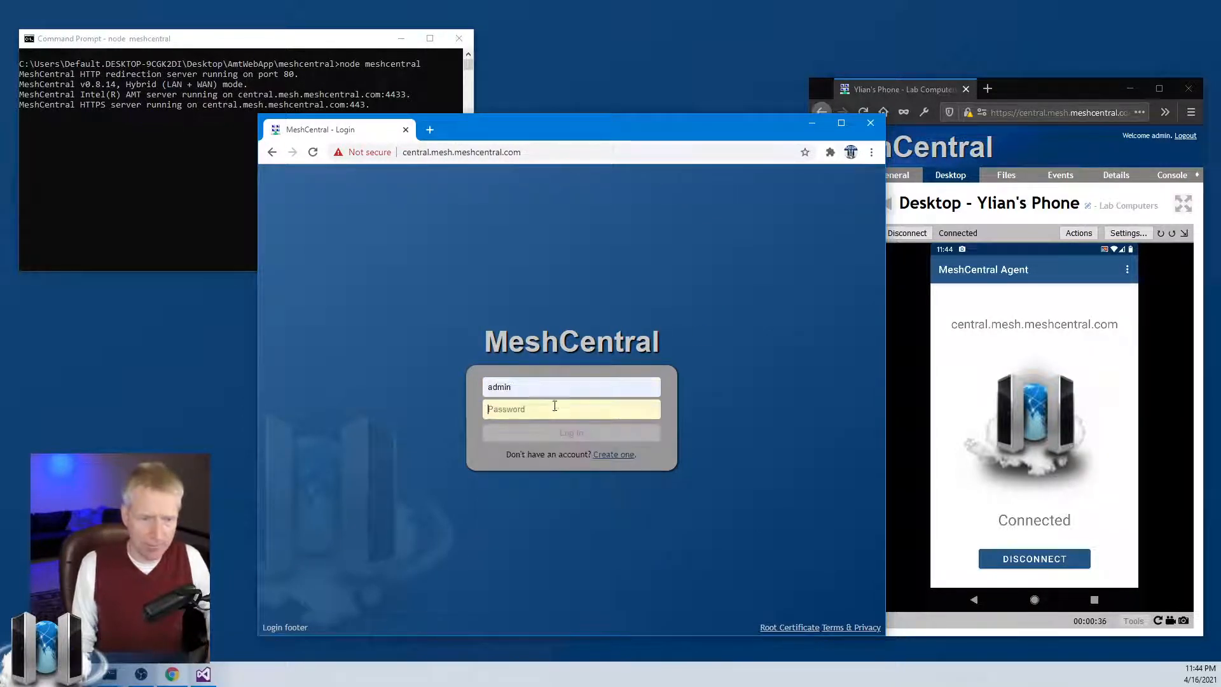
{"action": "left_click", "coordinate": [571, 432]}
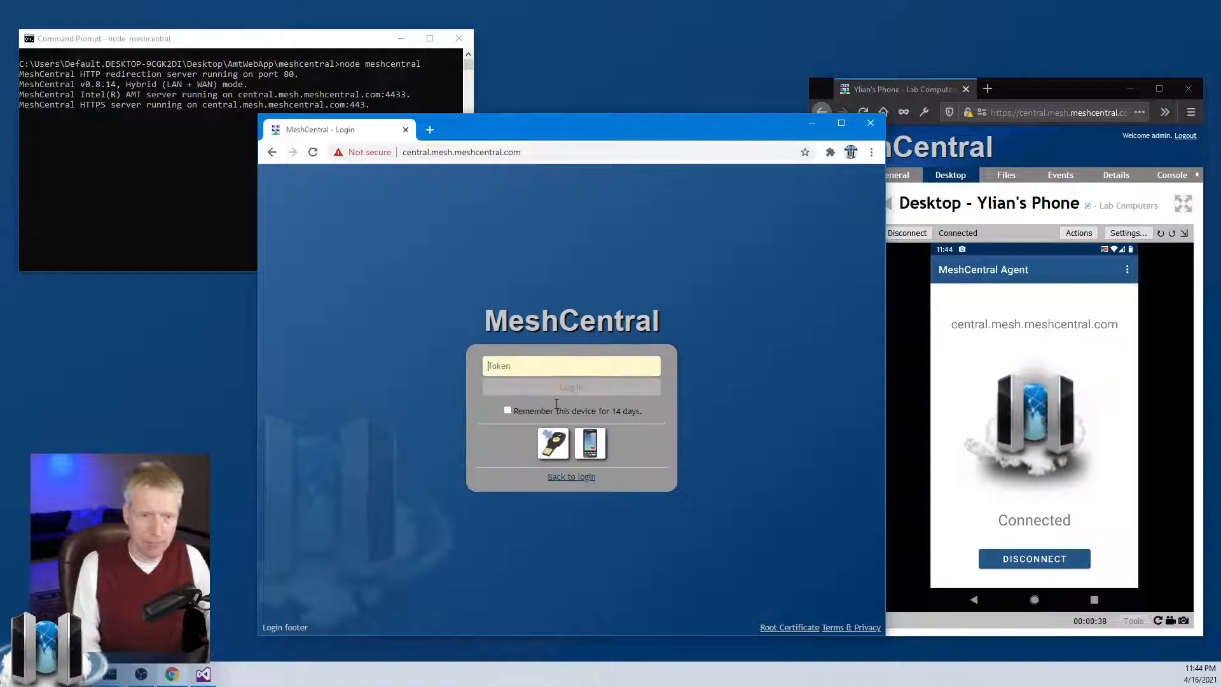
{"action": "mouse_move", "coordinate": [553, 444]}
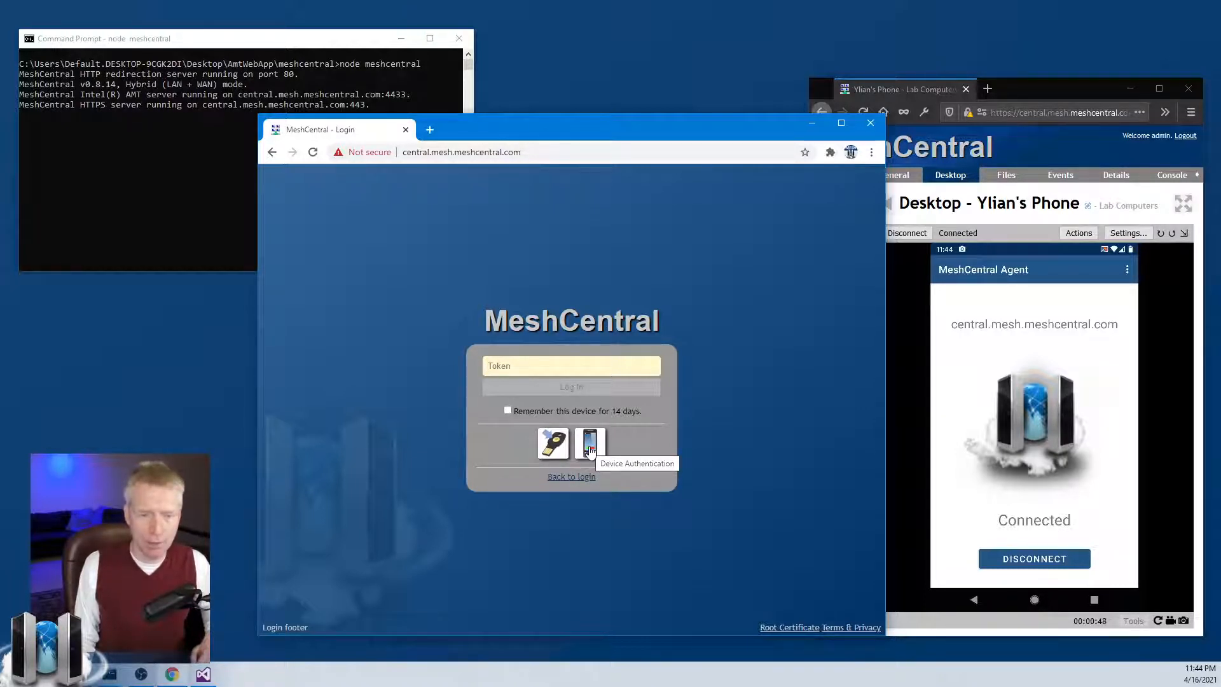
{"action": "left_click", "coordinate": [589, 443]}
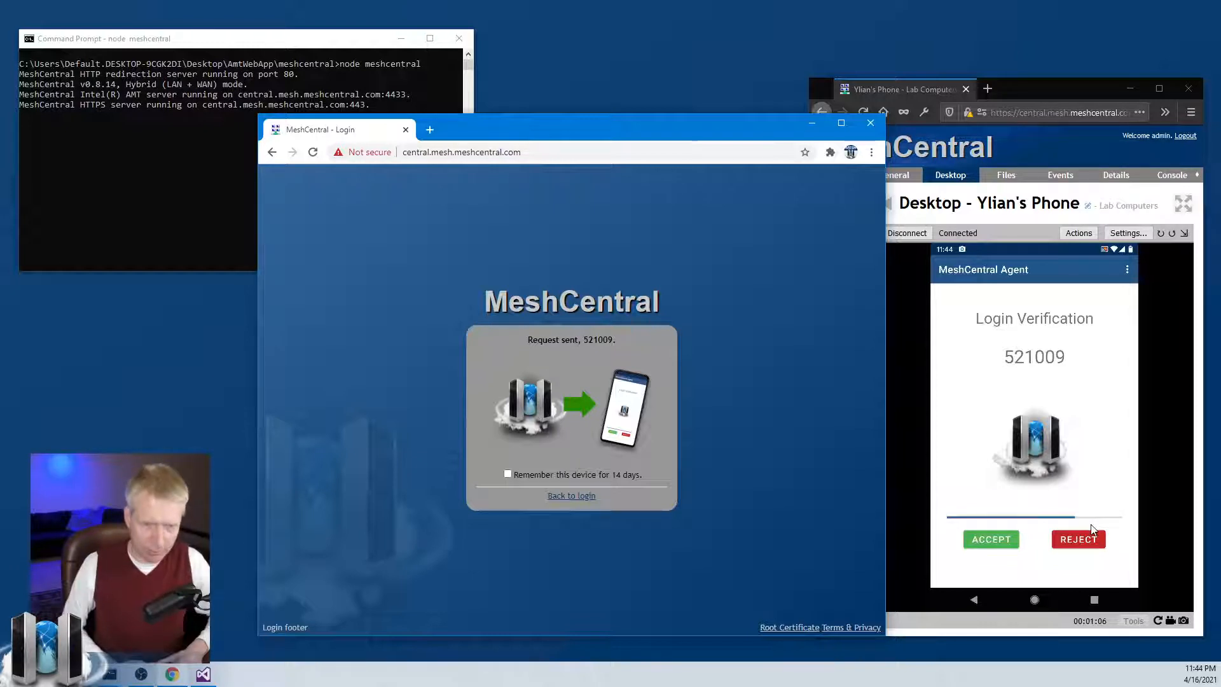
Step: Reject the login request on Ylian's Phone and return to the login form
{"action": "left_click", "coordinate": [1078, 539]}
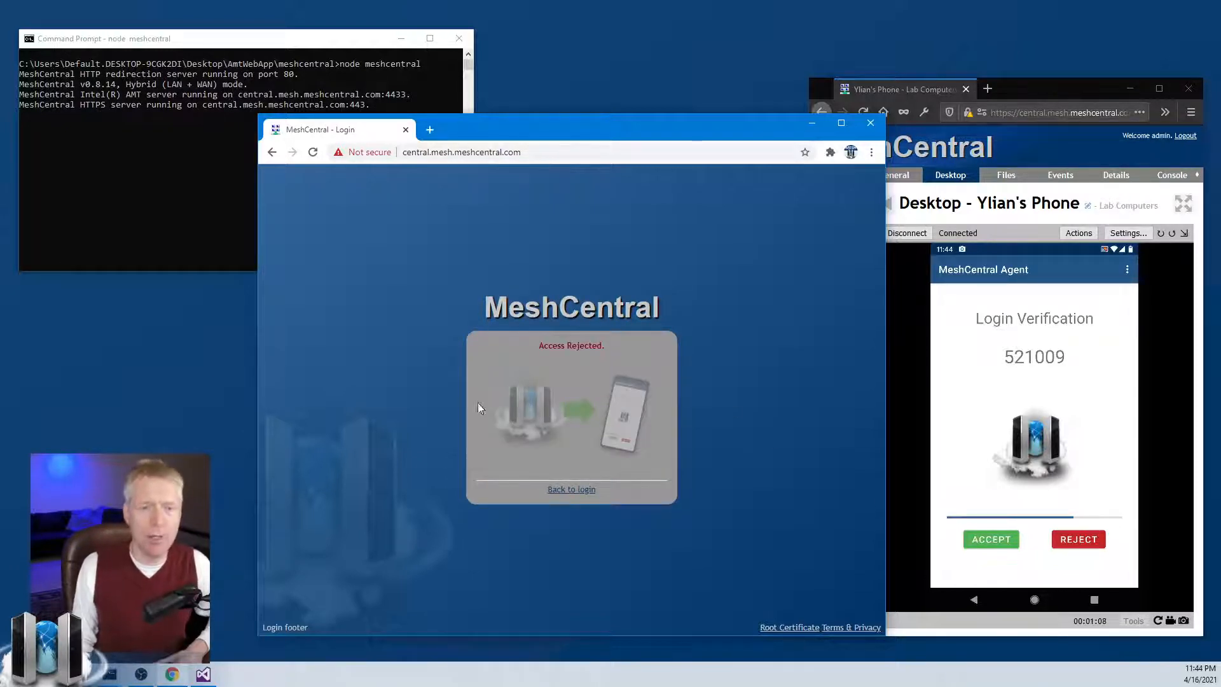
{"action": "left_click", "coordinate": [991, 539]}
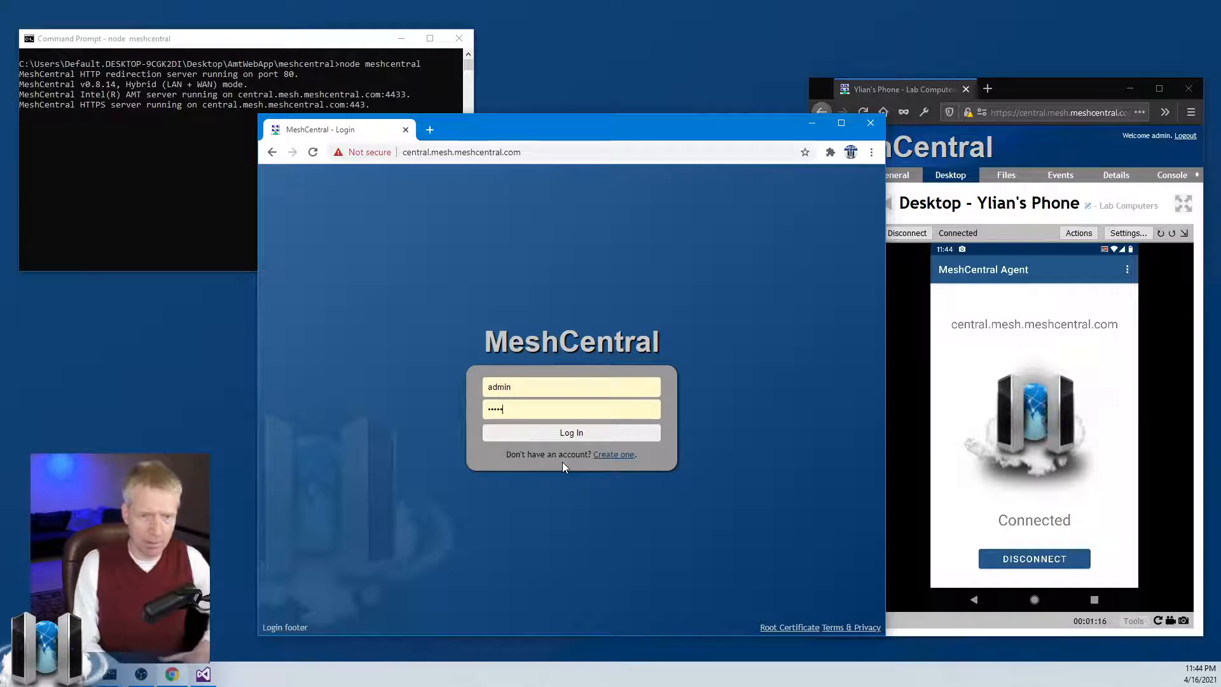
{"action": "left_click", "coordinate": [571, 432]}
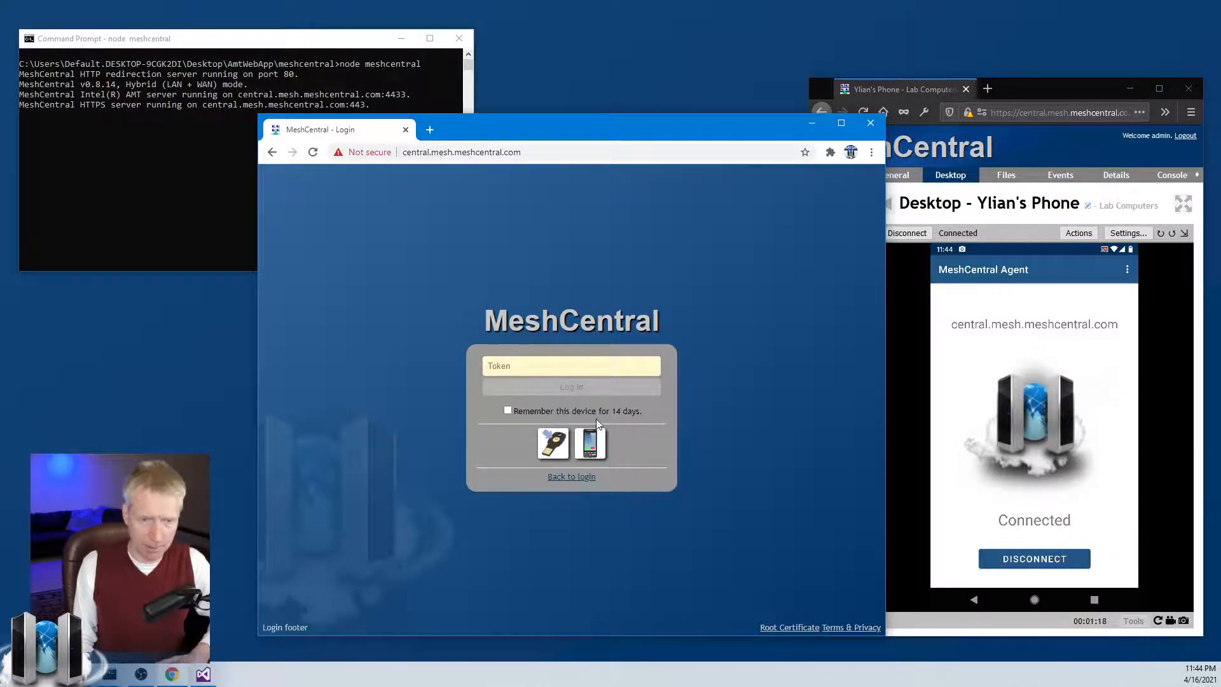
{"action": "left_click", "coordinate": [591, 443]}
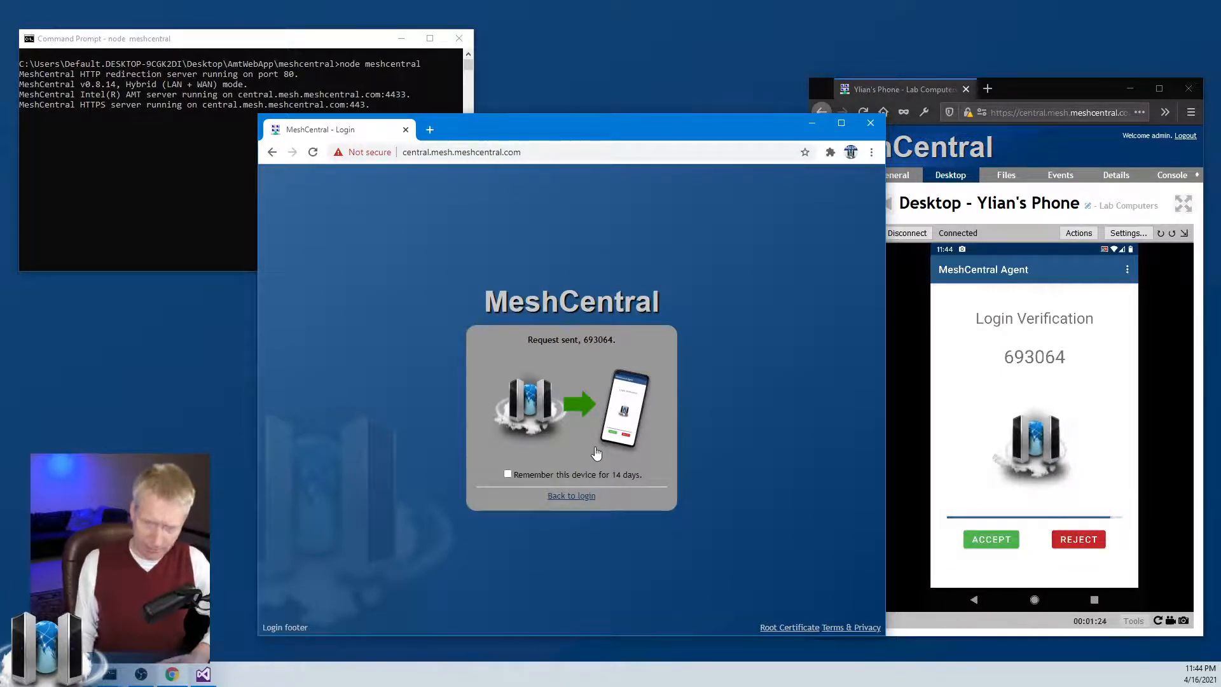
{"action": "left_click", "coordinate": [991, 538]}
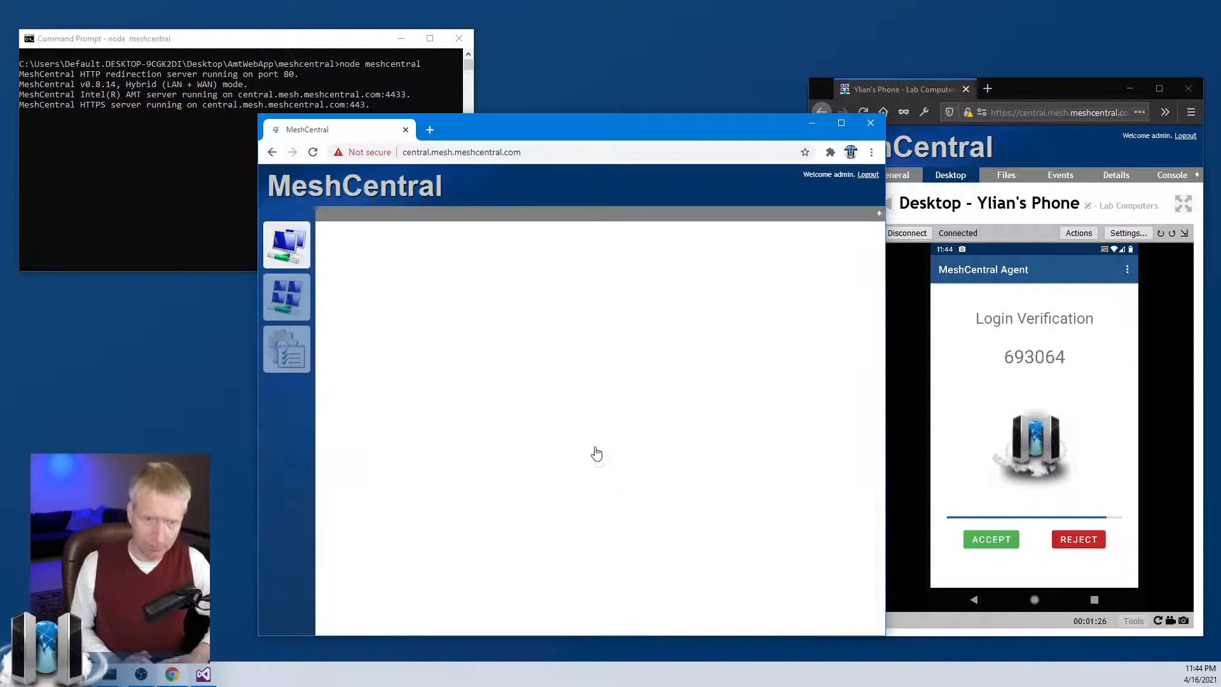
{"action": "left_click", "coordinate": [991, 539]}
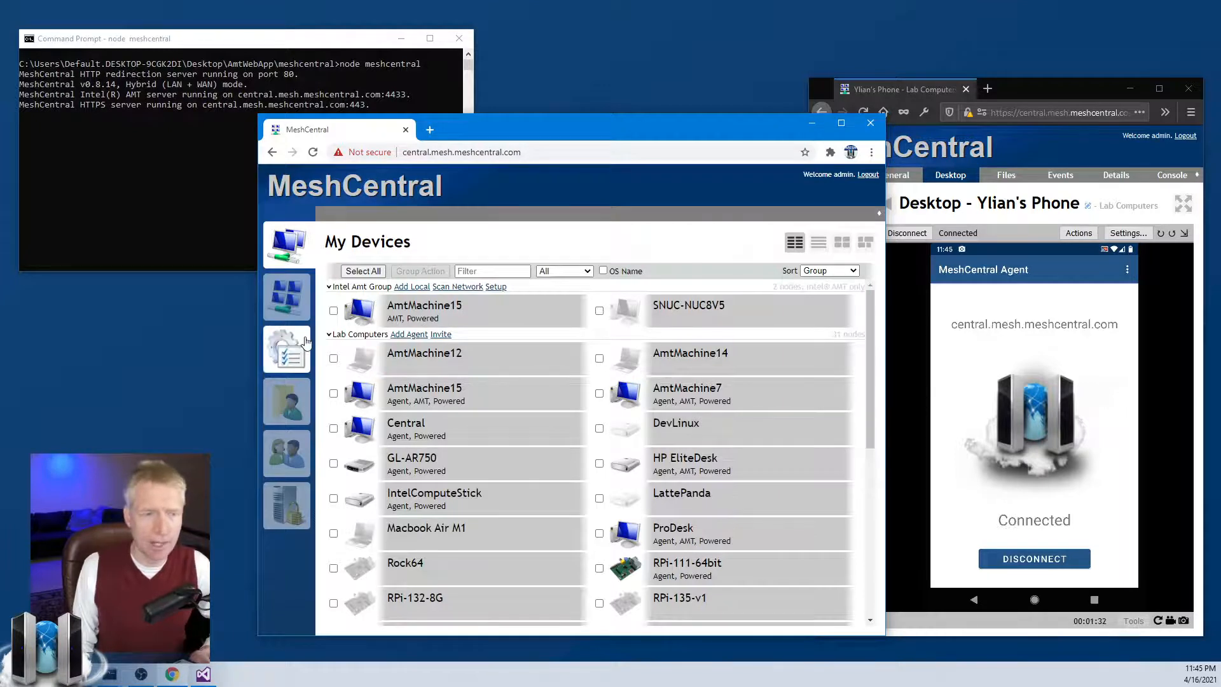
{"action": "mouse_move", "coordinate": [286, 350]}
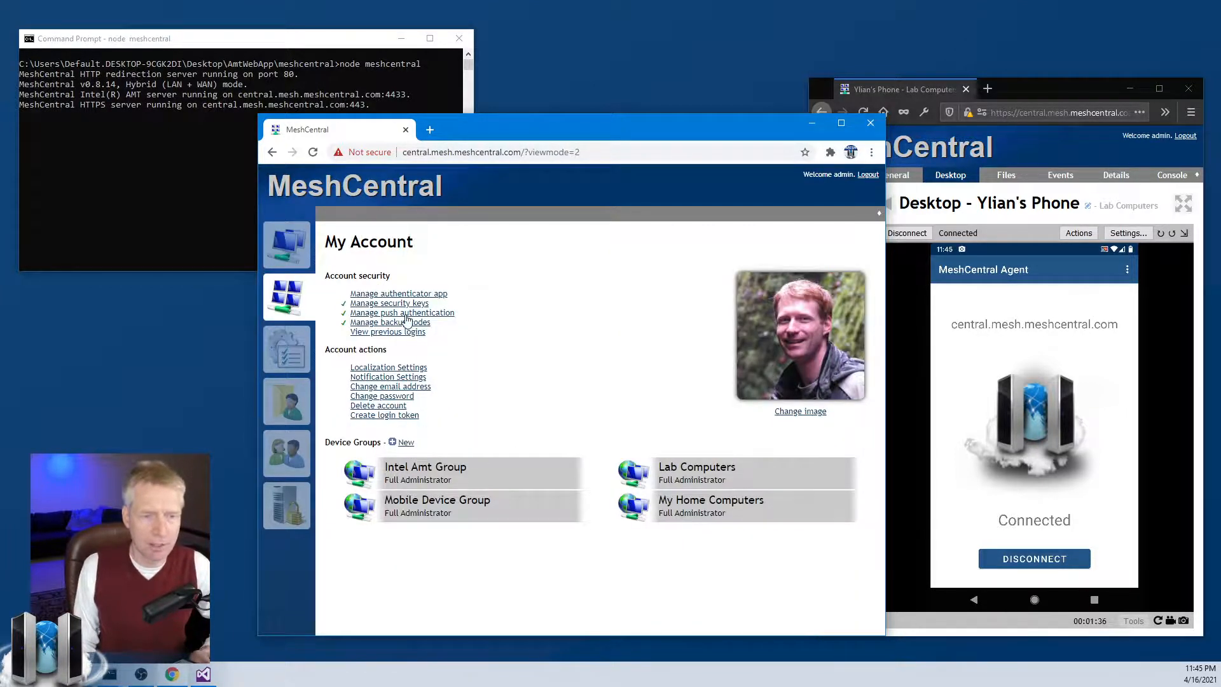
Step: Remove the push authentication device from the admin account, keeping security keys and backup codes
{"action": "left_click", "coordinate": [402, 313]}
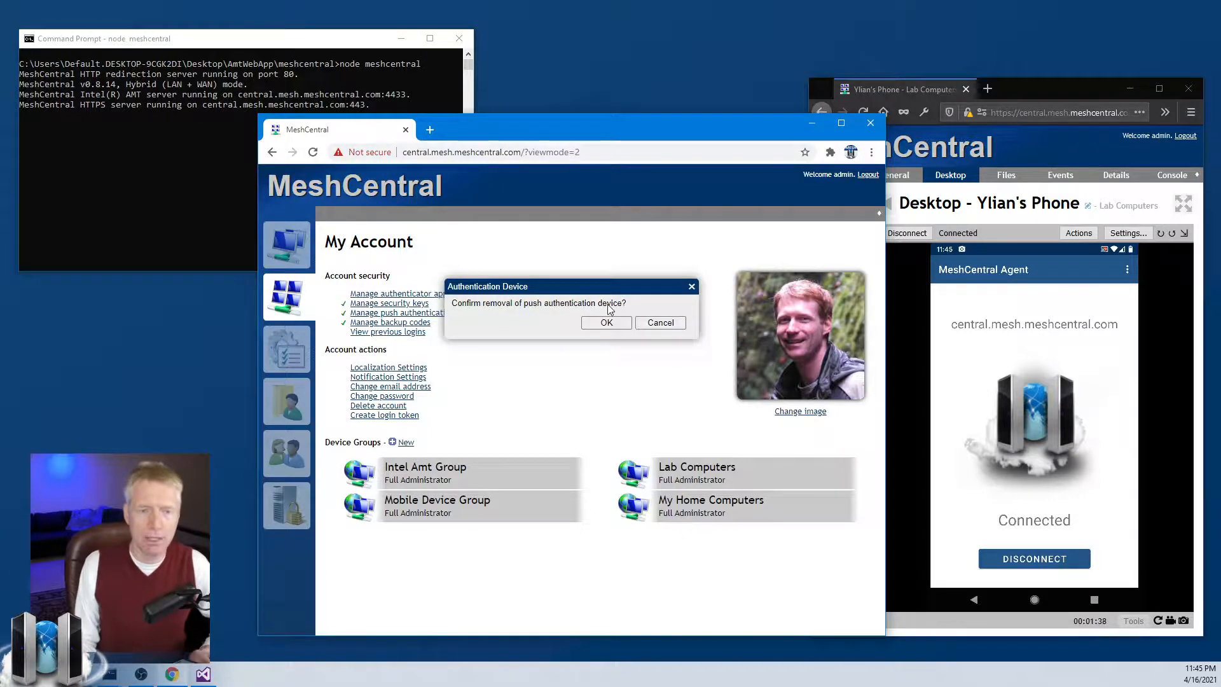
{"action": "left_click", "coordinate": [606, 323]}
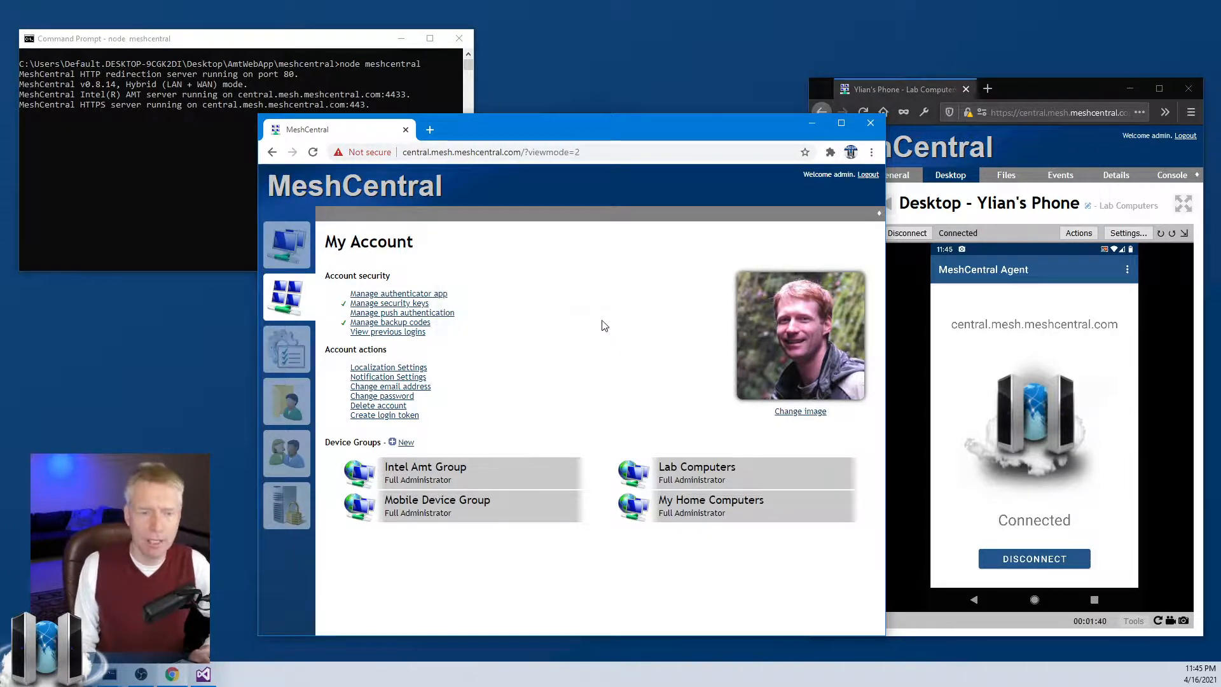